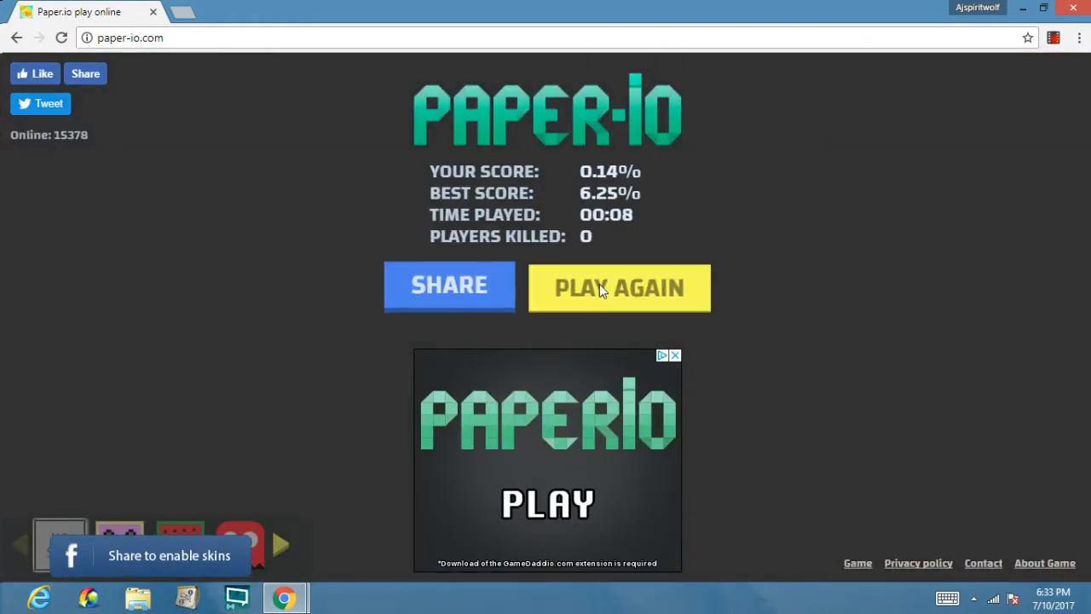
Replay Paper.io twice, skipping the ad before each round.
click(619, 287)
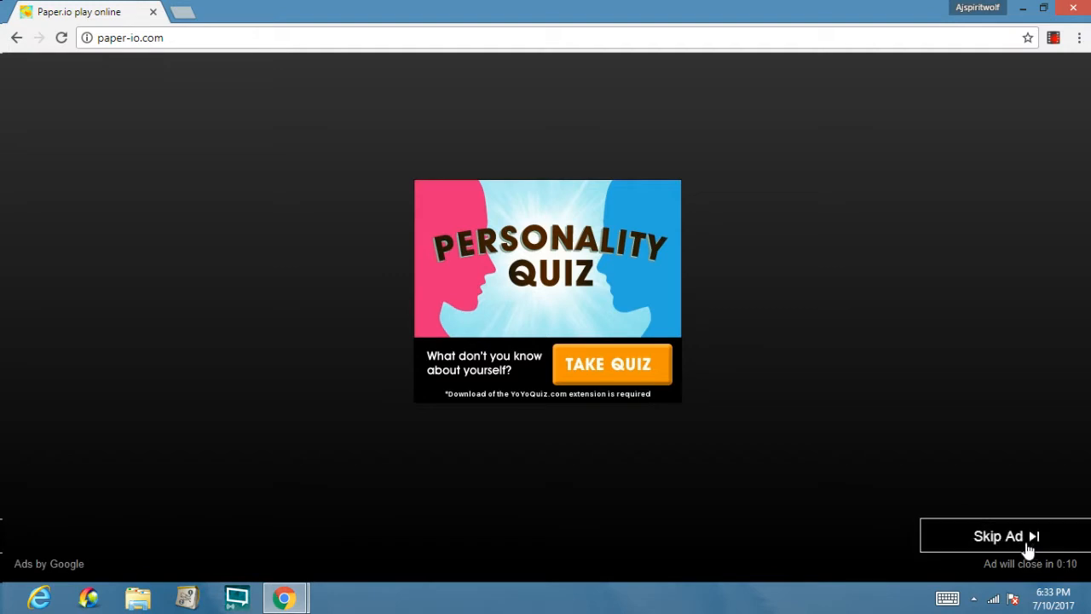
click(1006, 536)
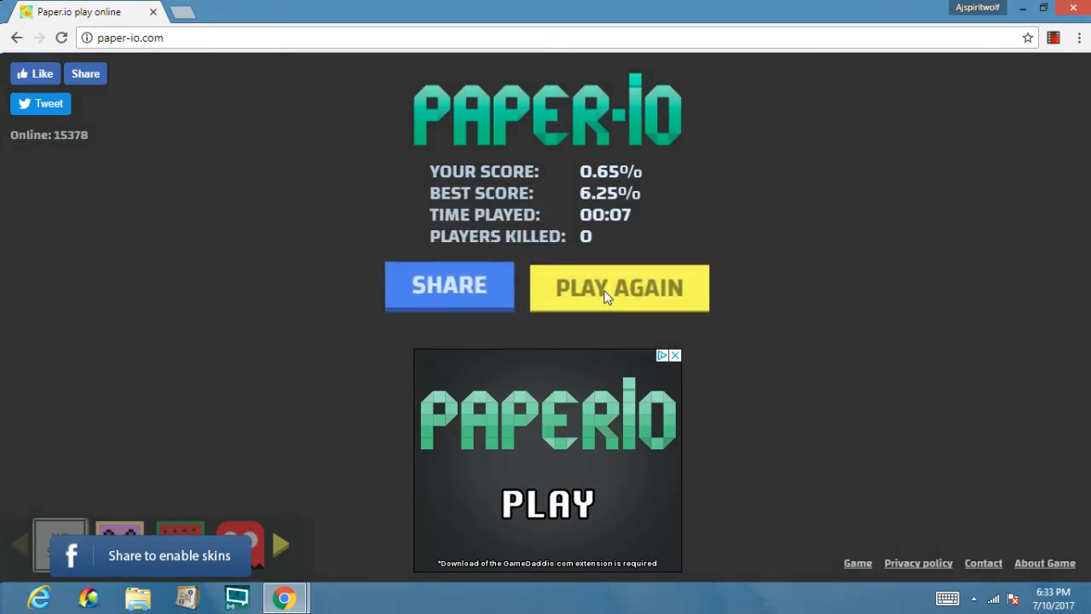
click(618, 288)
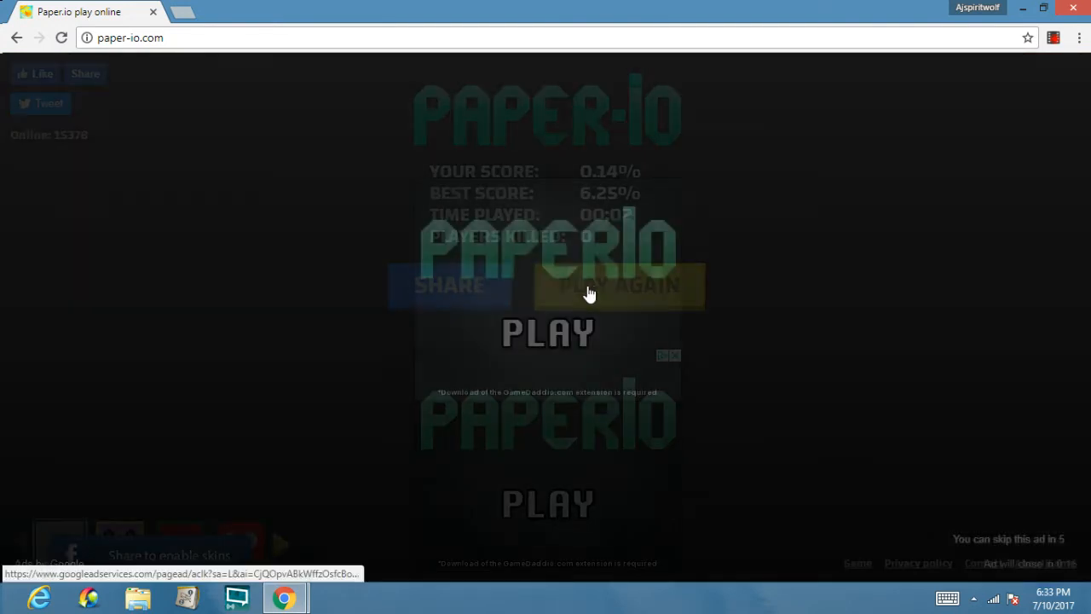
click(590, 294)
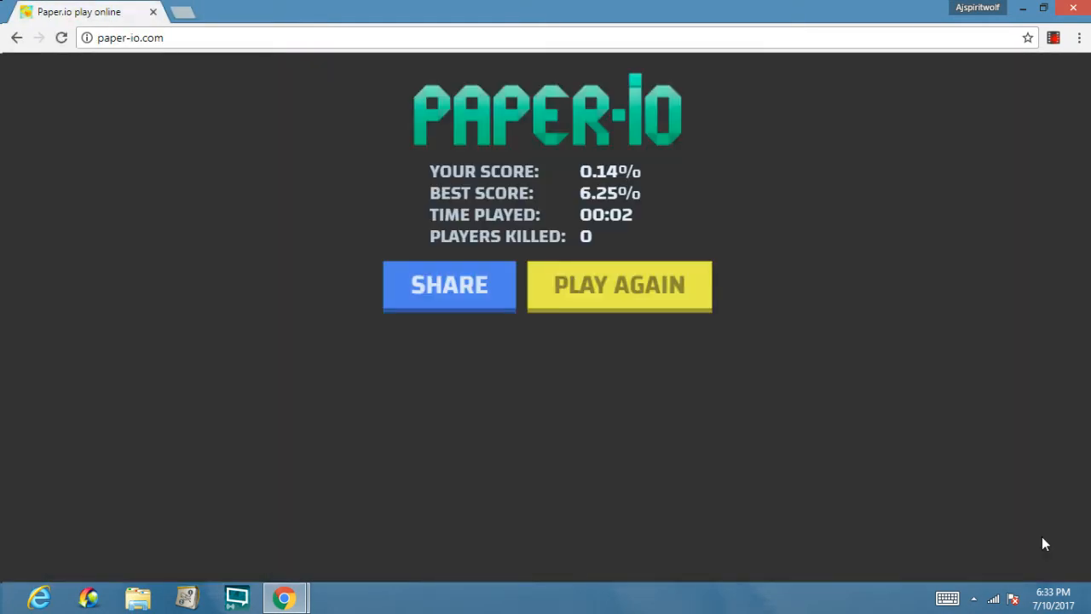
click(619, 285)
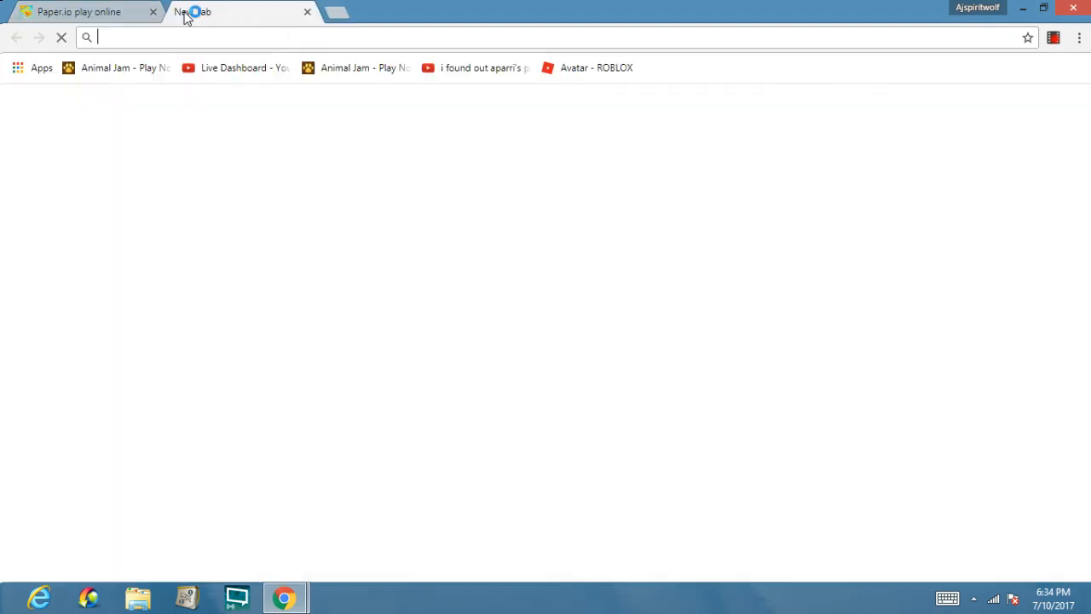
Search 'slitherio' and open slither.io and its CrazyGames page.
text(SLITH&aqs=chrome.0.0j69i57j0l4.2394j0j7&sourceid=chrome&ie=UTF-8)
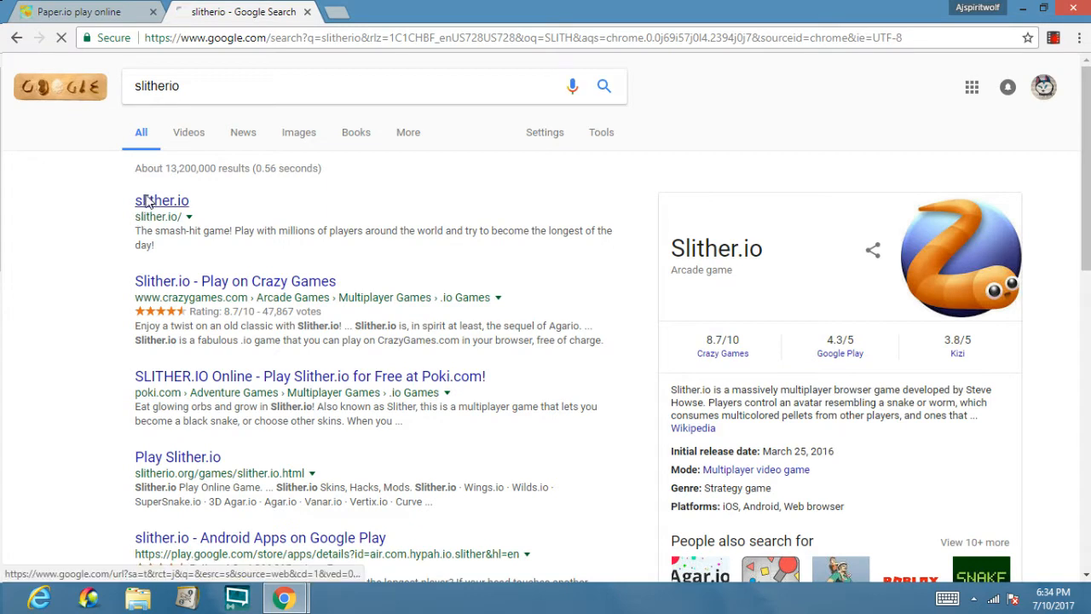
click(161, 200)
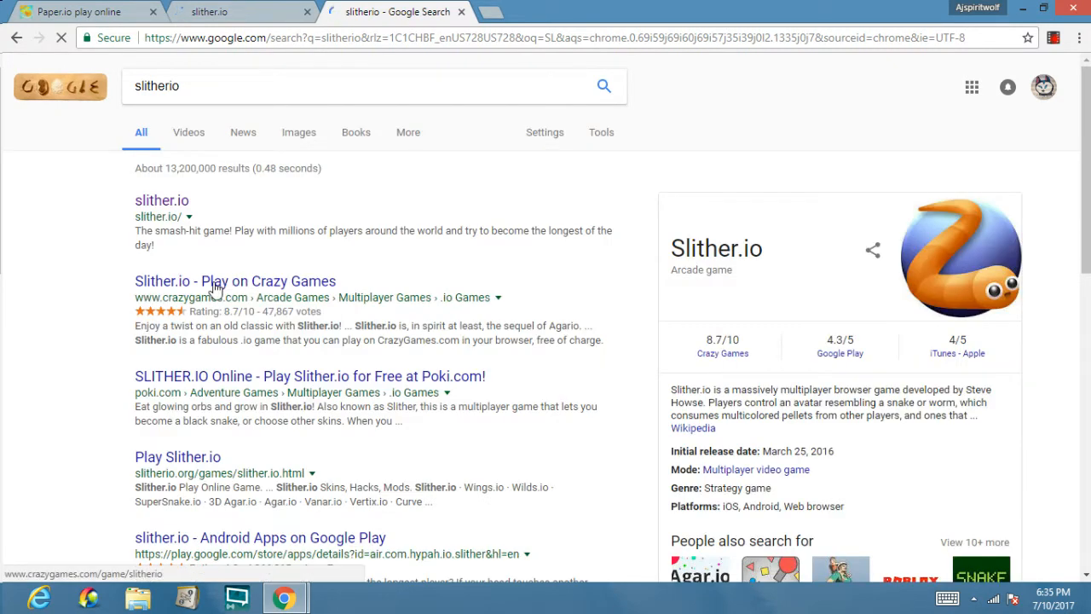
click(235, 280)
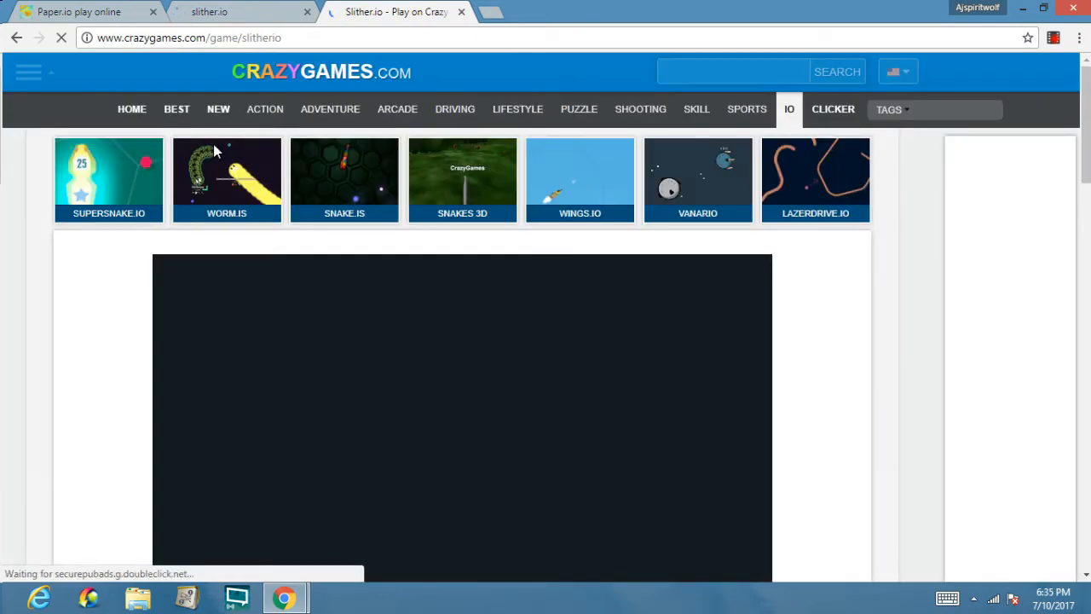
Switch to slither.io, close the Paper.io tab, and enter nickname 'AJ'.
click(239, 11)
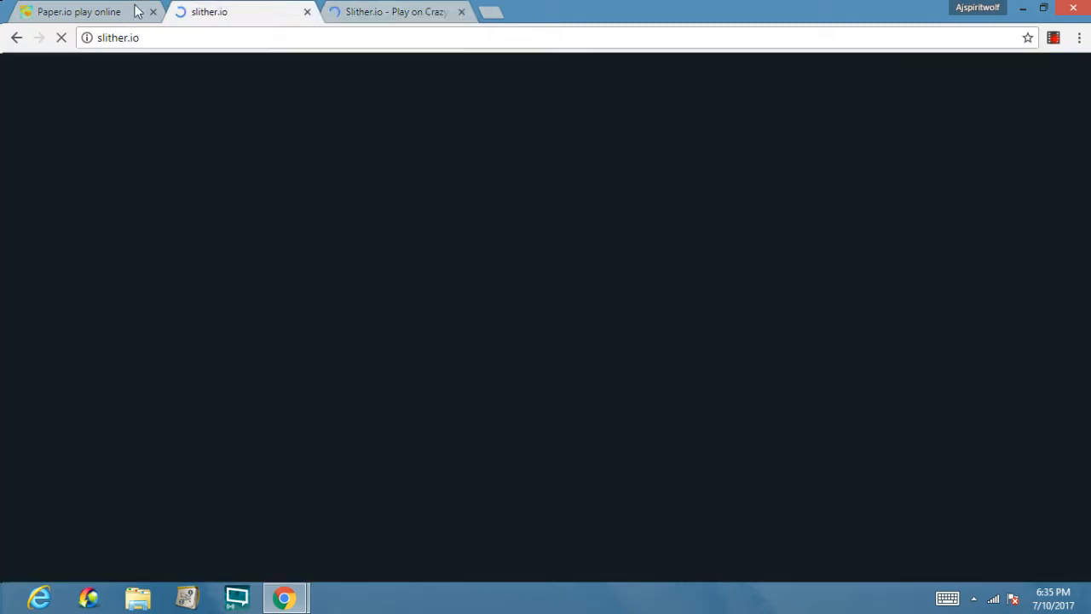
click(78, 12)
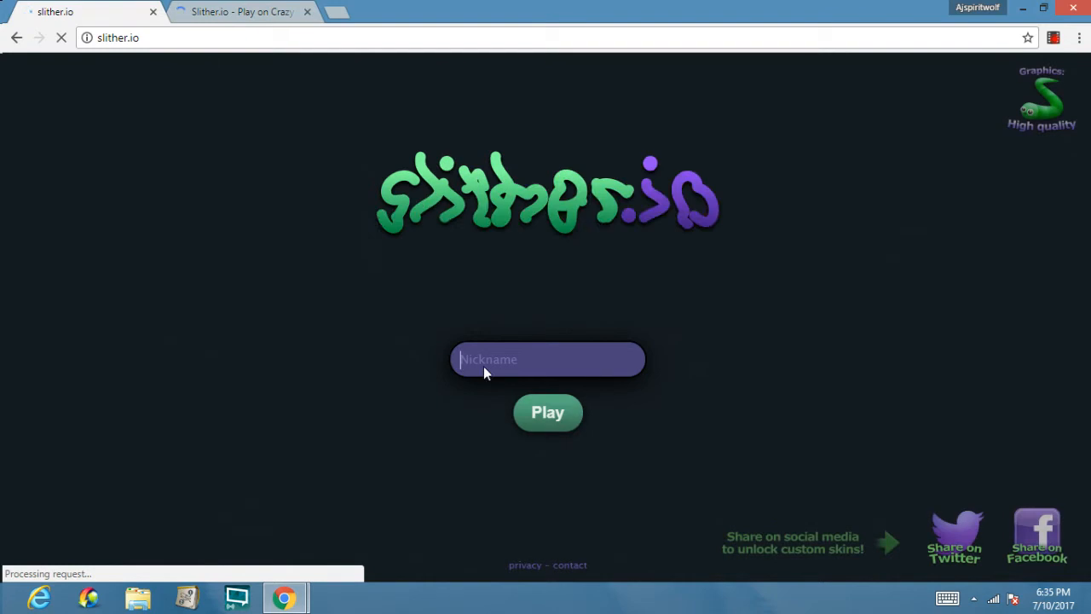
text(A)
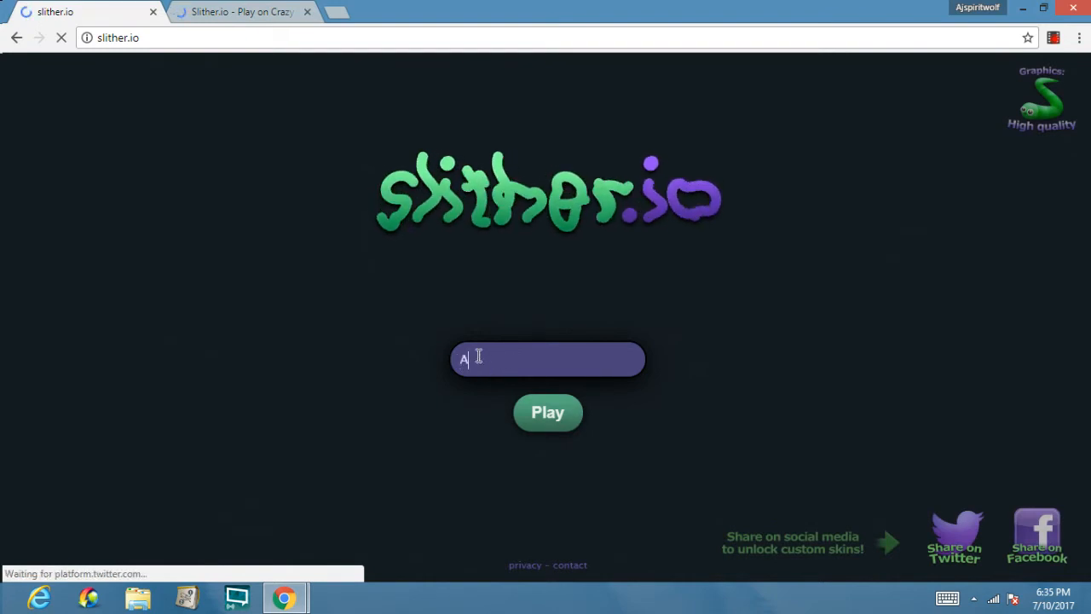
text(j)
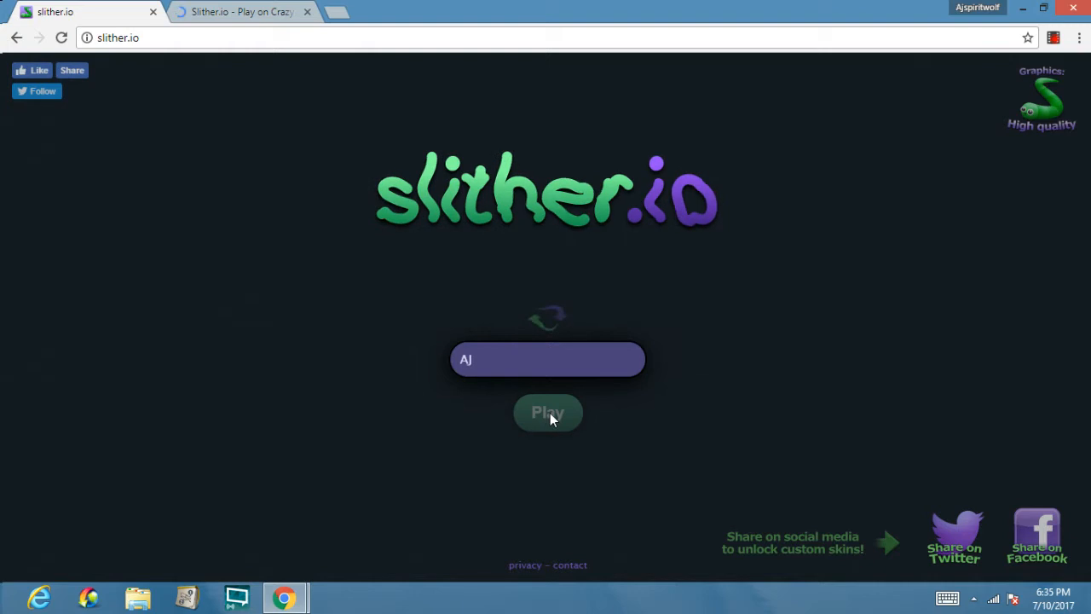
click(547, 412)
text(agar.io)
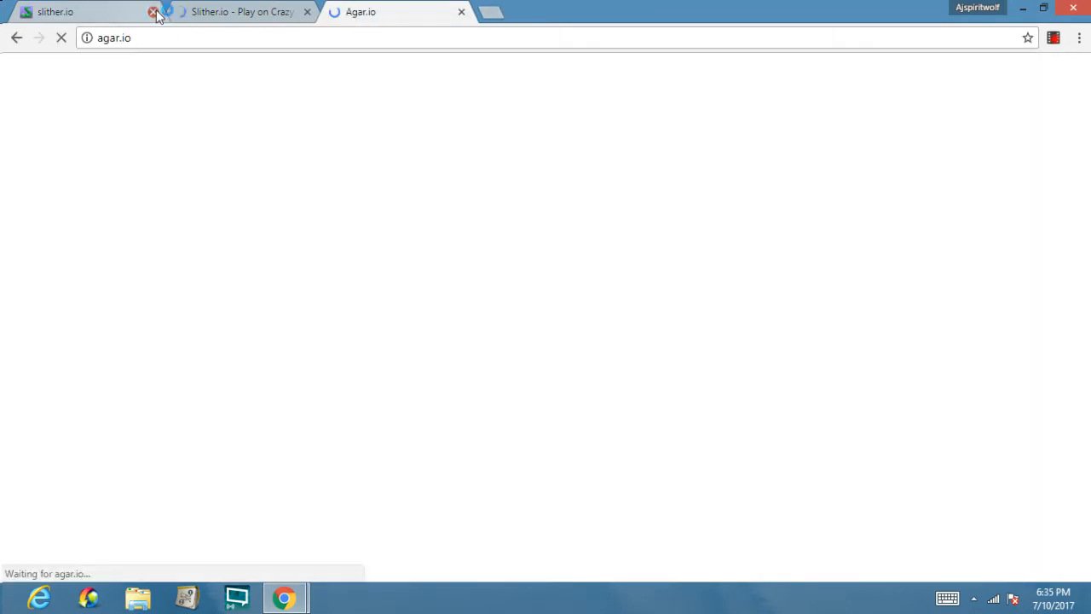
Close the official slither.io tab and the CrazyGames Slither.io tab.
click(153, 12)
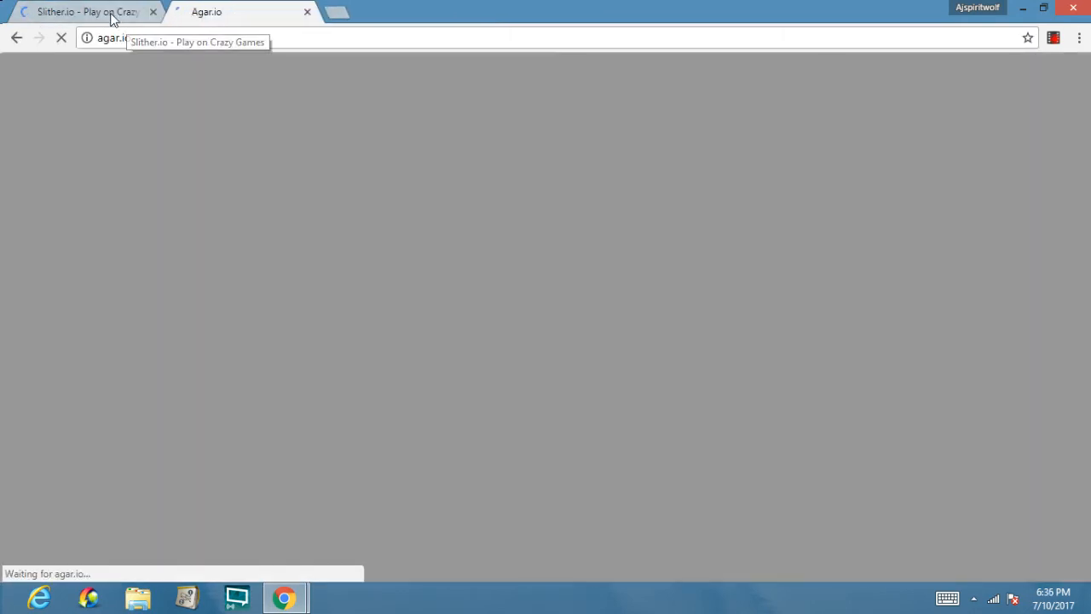
click(85, 11)
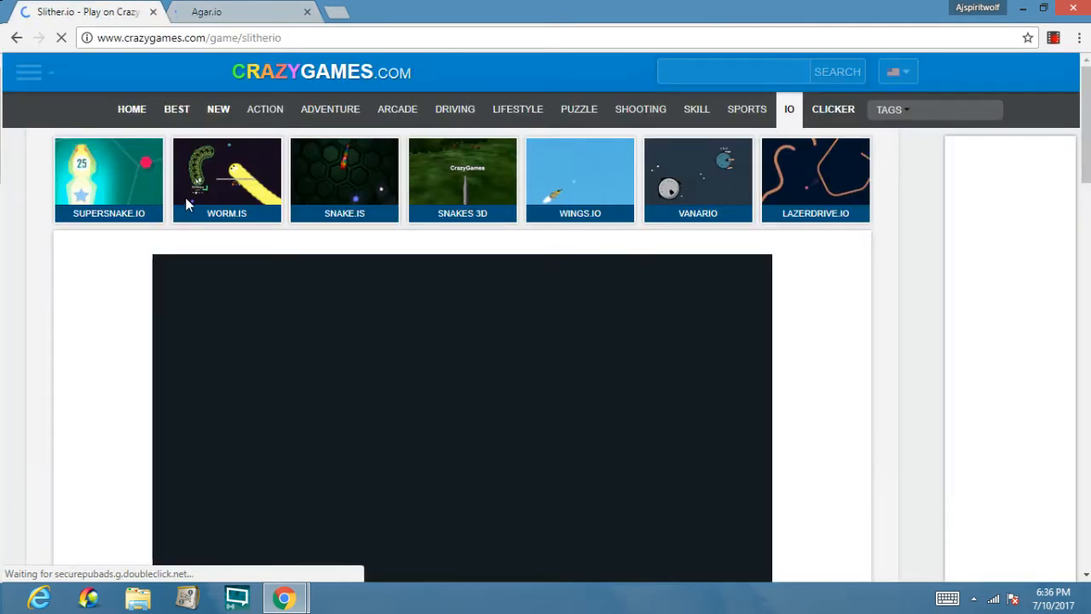
mouse_move(211, 197)
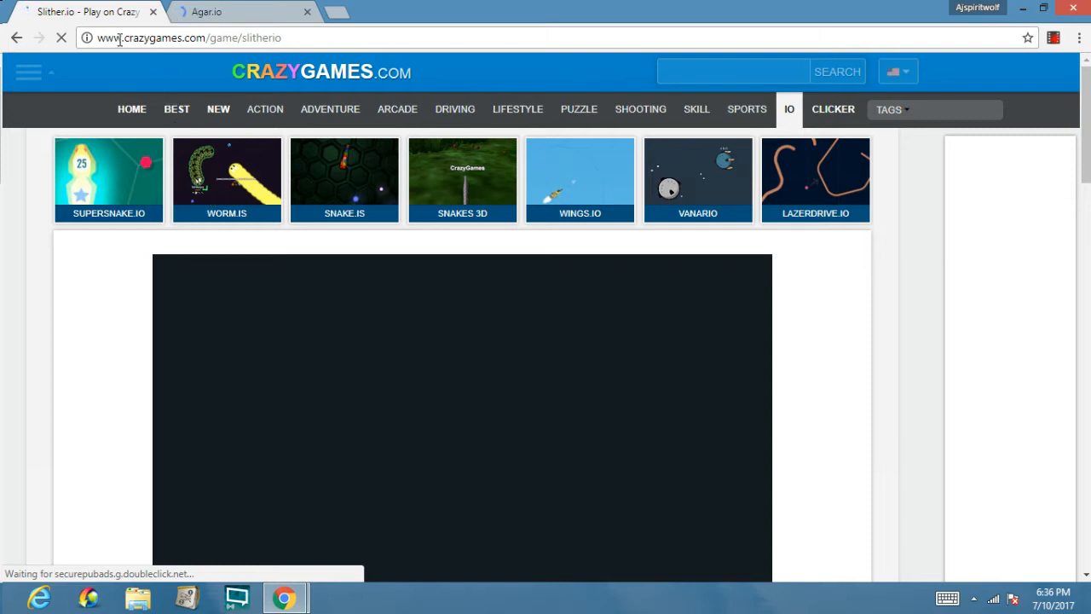
mouse_move(48, 180)
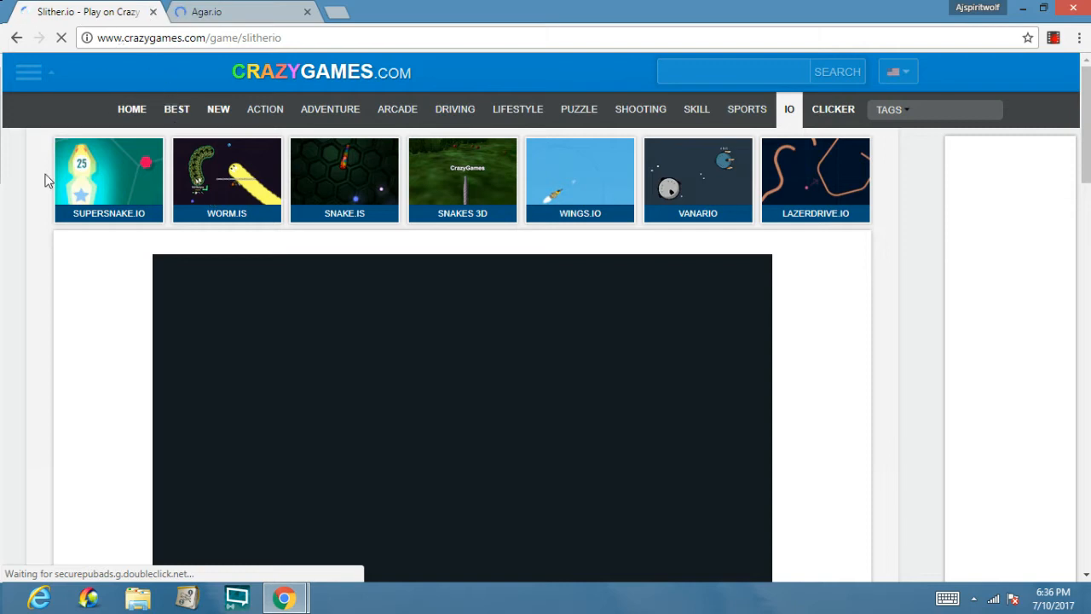
click(239, 11)
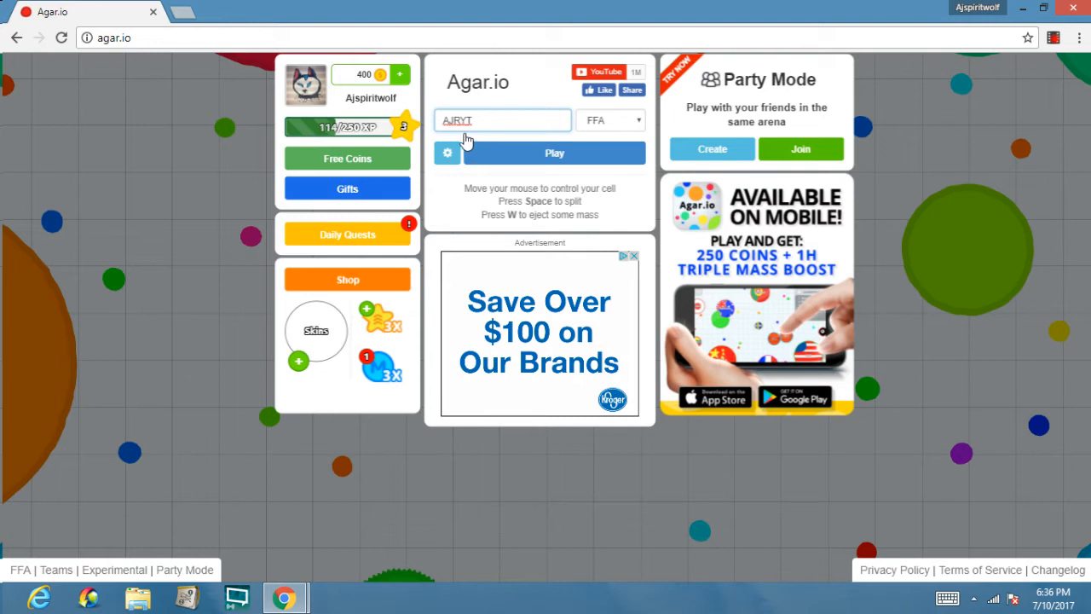
mouse_move(499, 151)
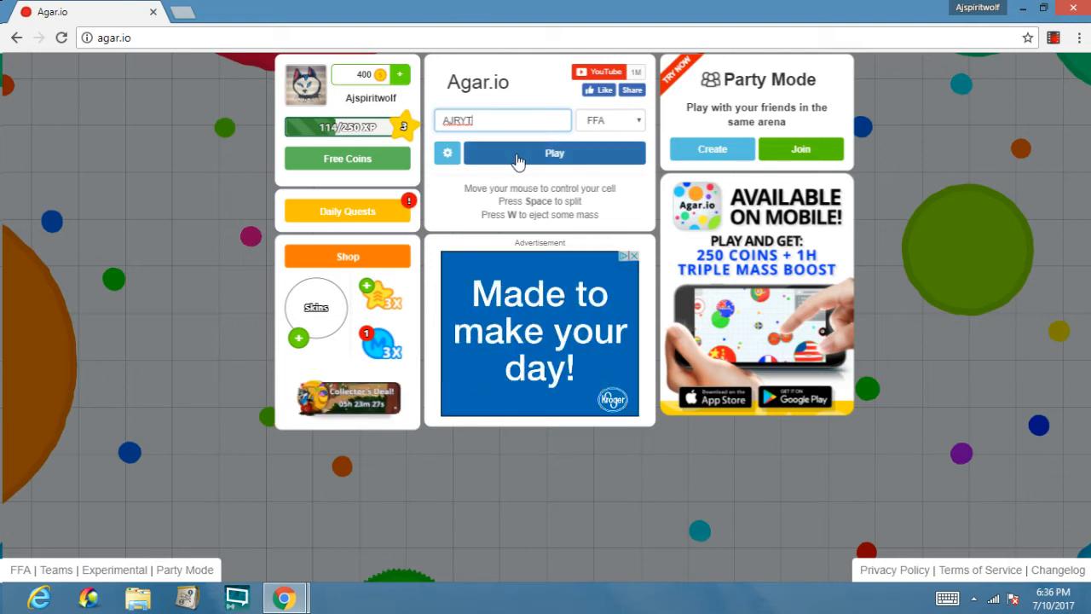
Play an Agar.io FFA match with the nickname AJRYT.
click(554, 152)
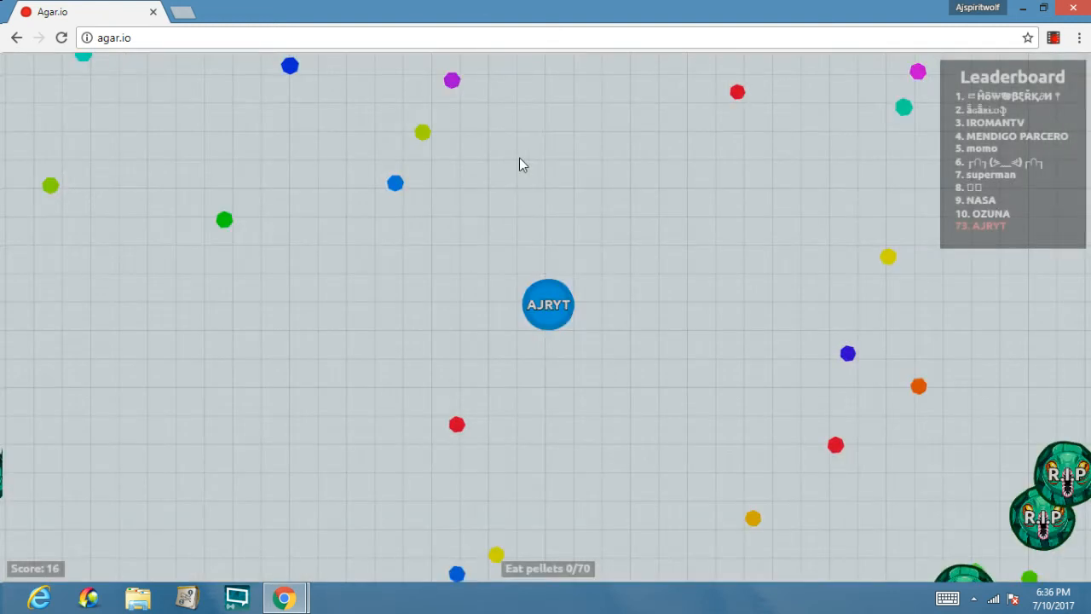